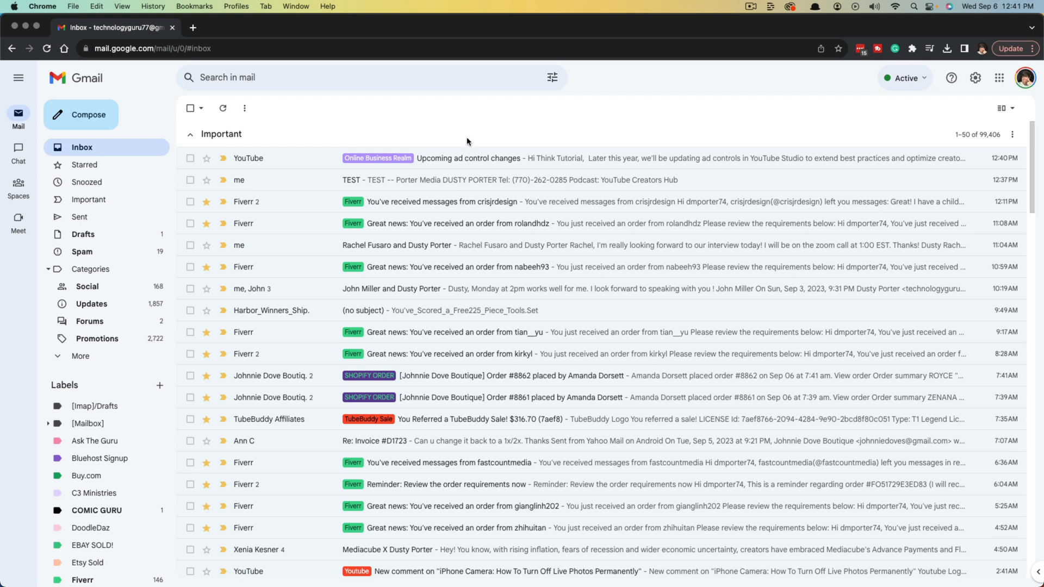
{"action": "mouse_move", "coordinate": [466, 144]}
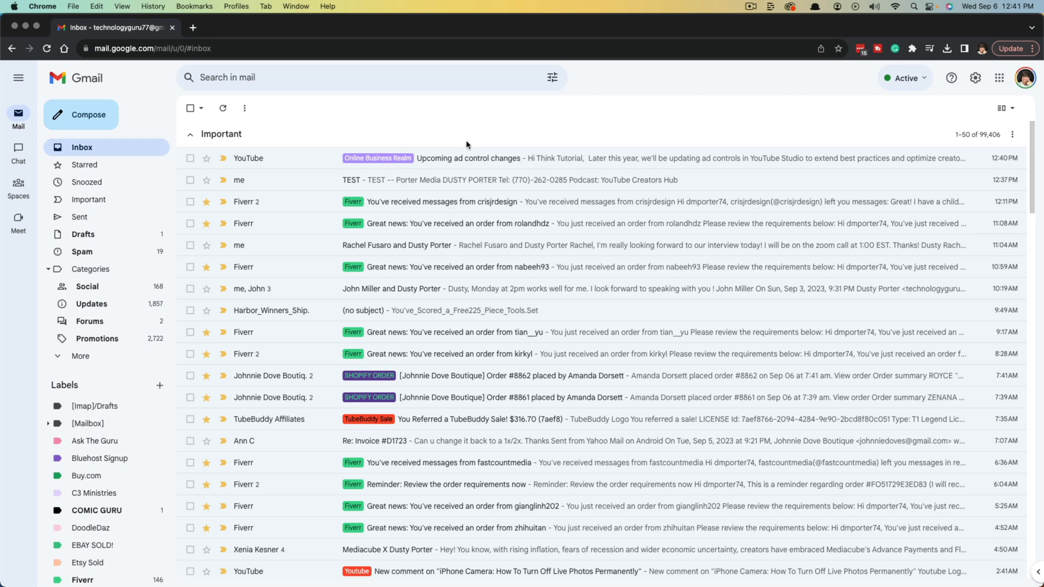
{"action": "mouse_move", "coordinate": [397, 148]}
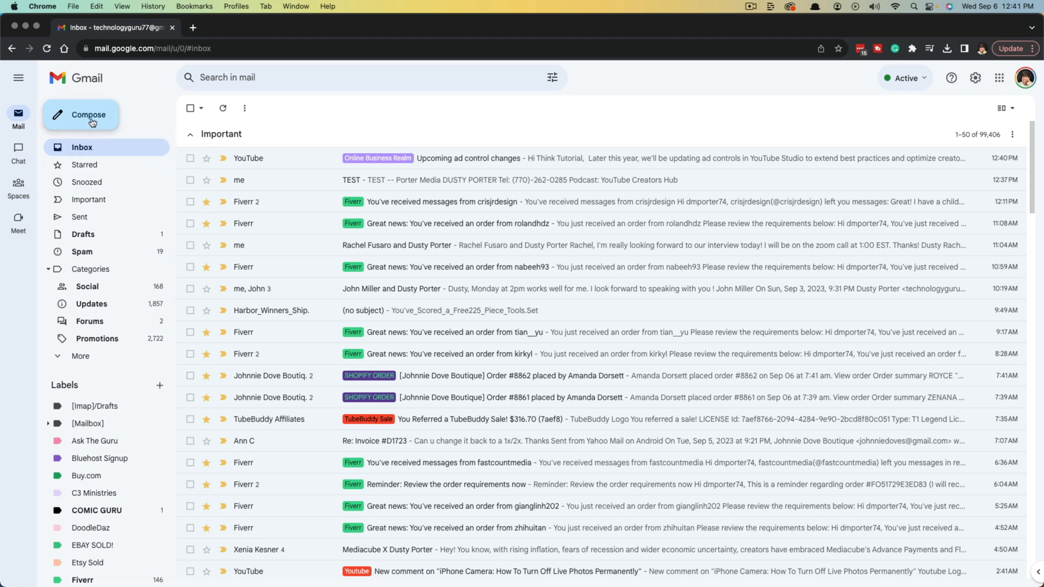
Send a new email addressed to the account's own address with subject and body 'Test'
{"action": "left_click", "coordinate": [88, 114]}
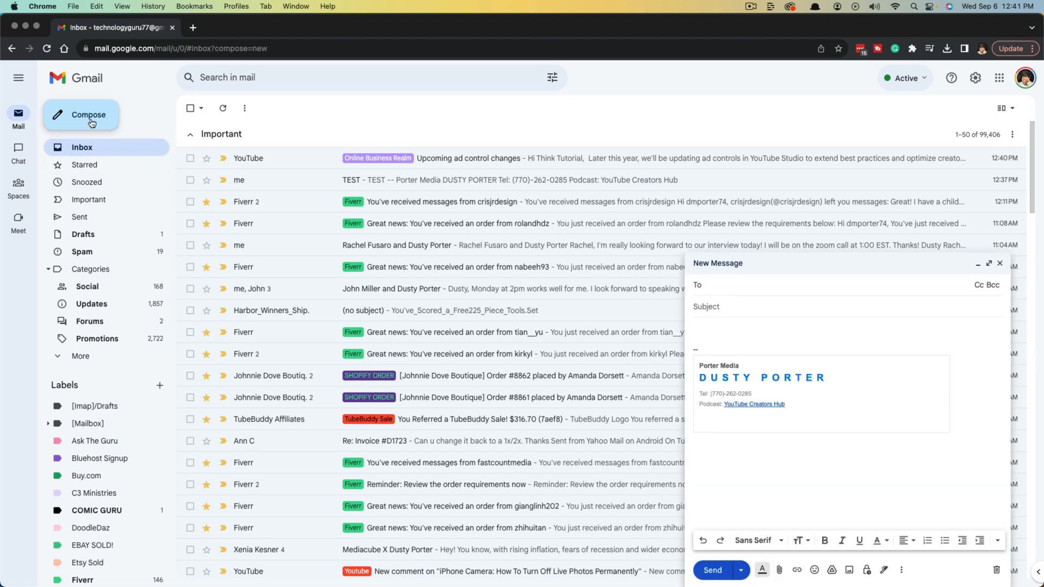
{"action": "mouse_move", "coordinate": [144, 226]}
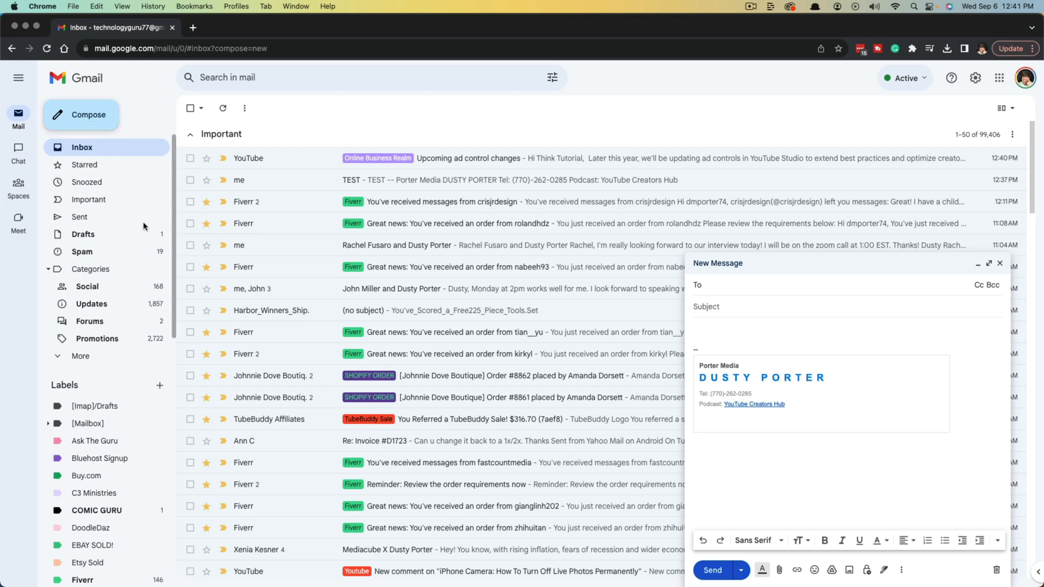
{"action": "type", "text": "te"}
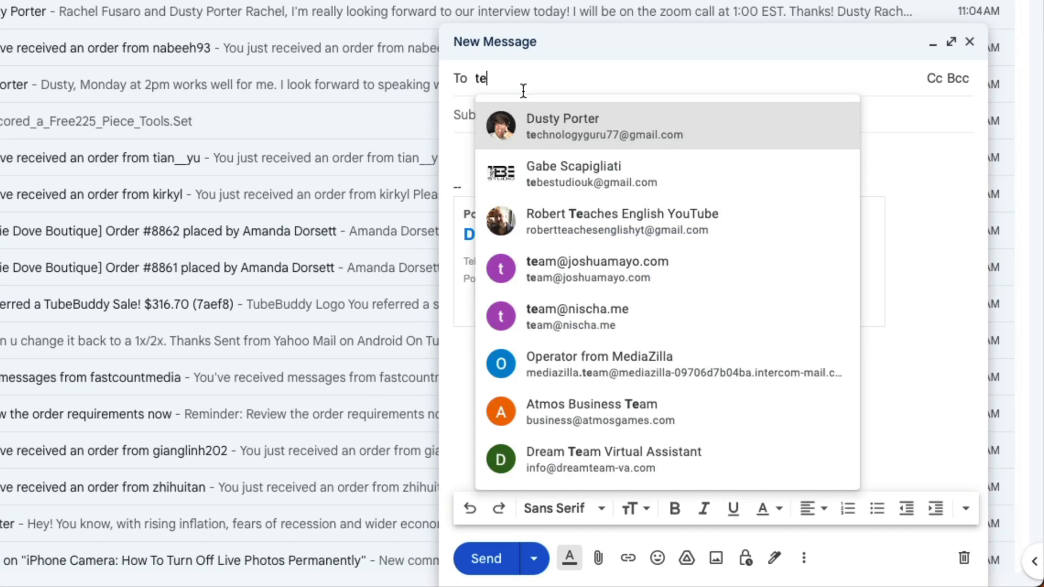
{"action": "left_click", "coordinate": [562, 126]}
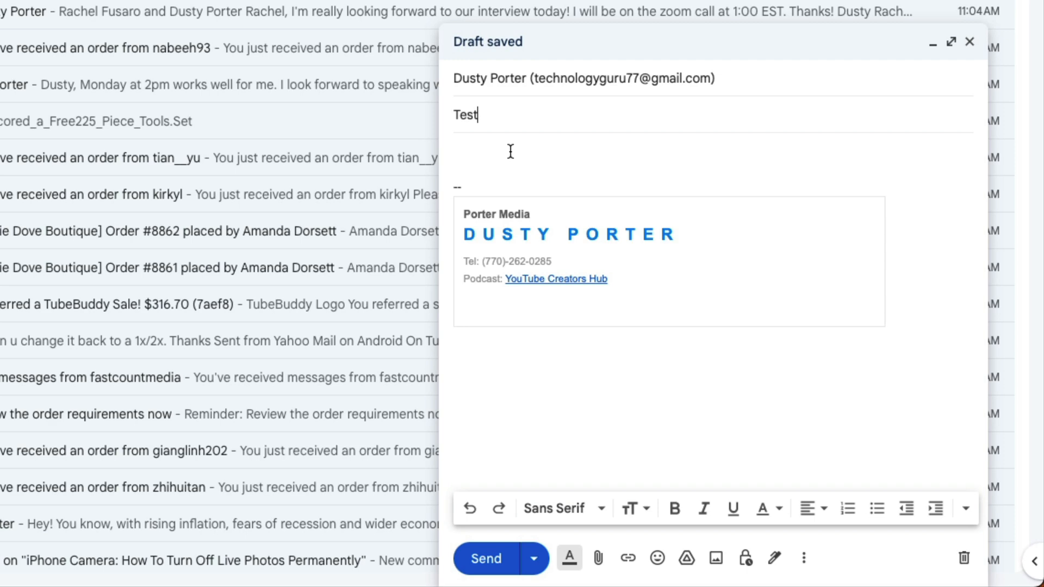
{"action": "type", "text": "Test"}
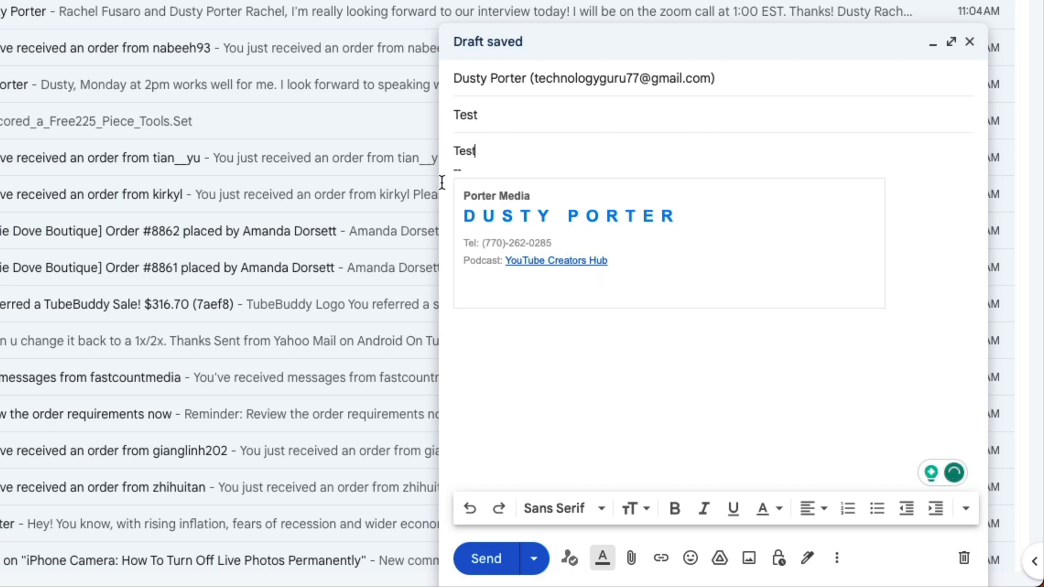
{"action": "mouse_move", "coordinate": [487, 558]}
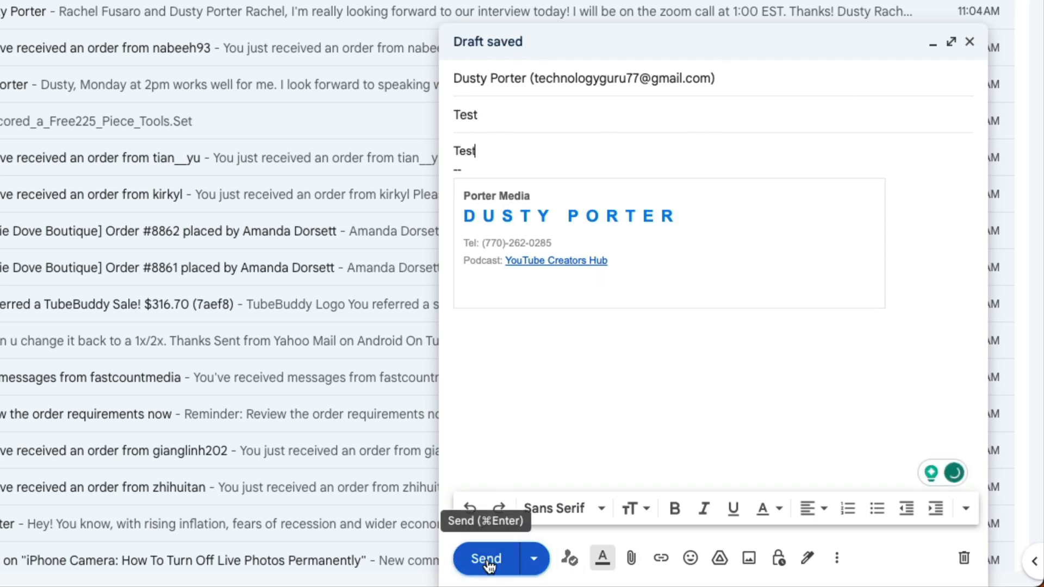
{"action": "left_click", "coordinate": [485, 559]}
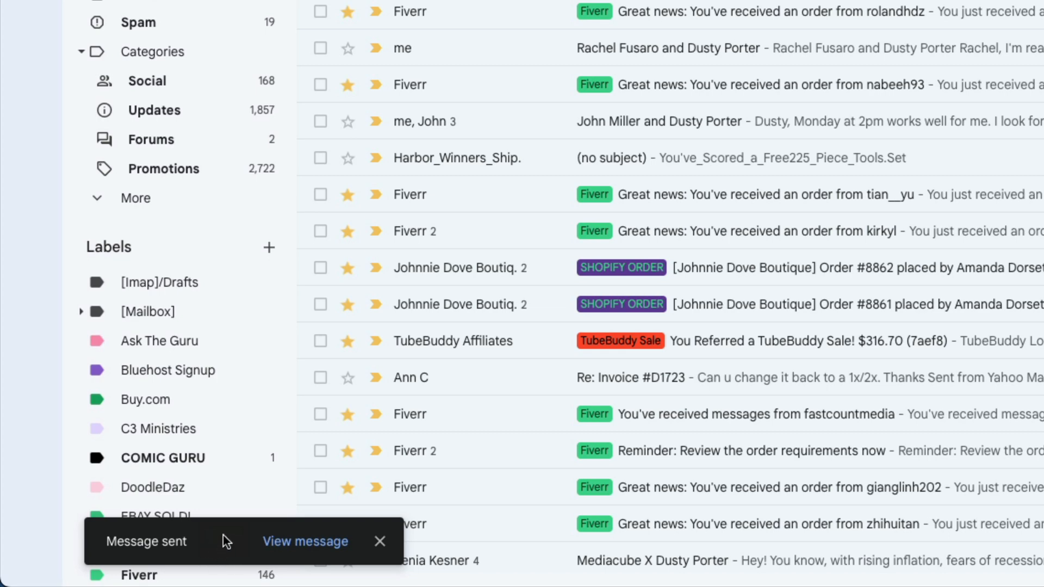
Send the 'Test 2' email and undo it from the Message sent notification so the draft reopens
{"action": "left_click", "coordinate": [304, 542]}
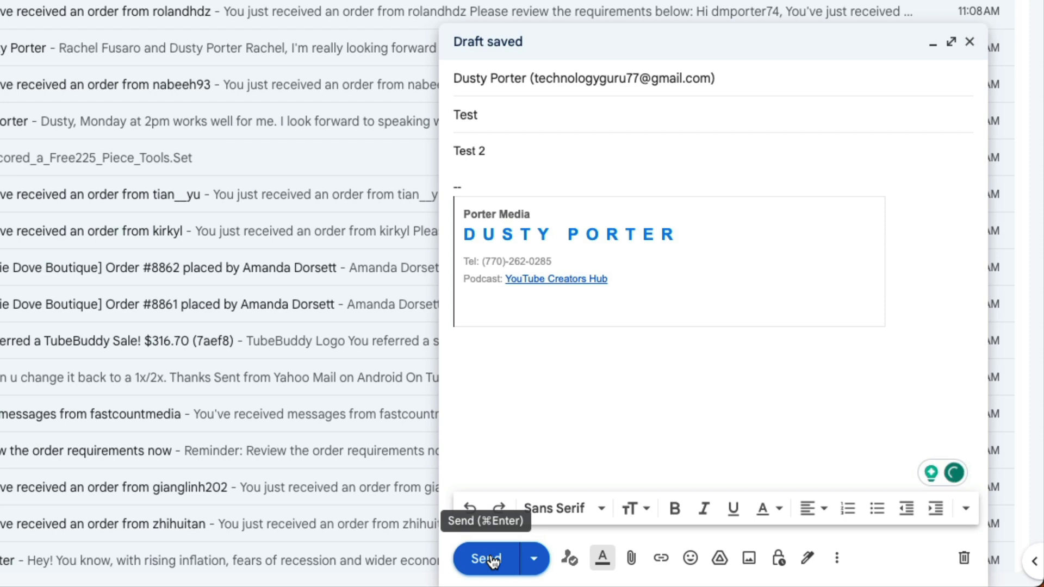
{"action": "left_click", "coordinate": [485, 558]}
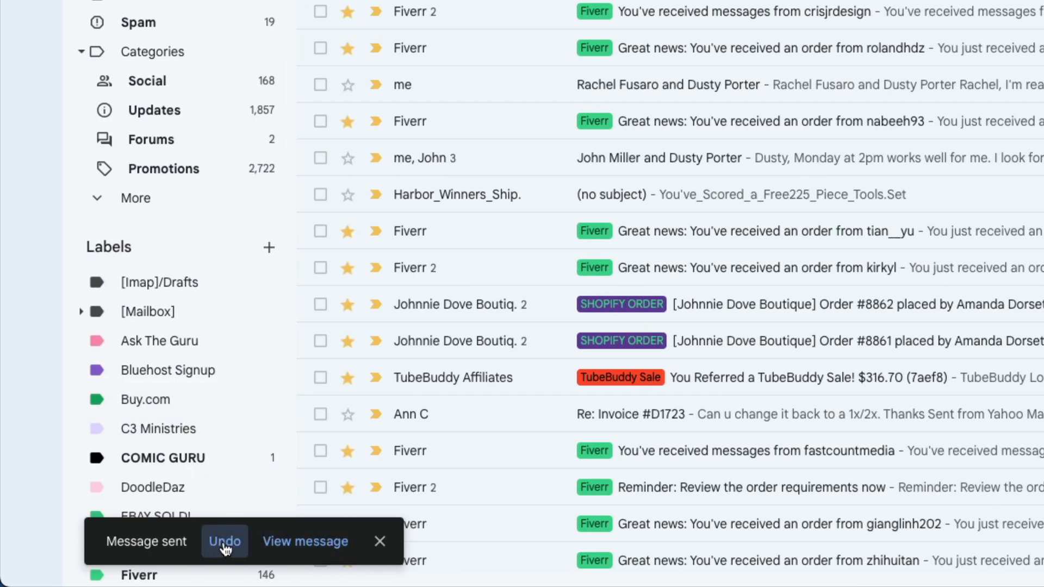
{"action": "left_click", "coordinate": [224, 541]}
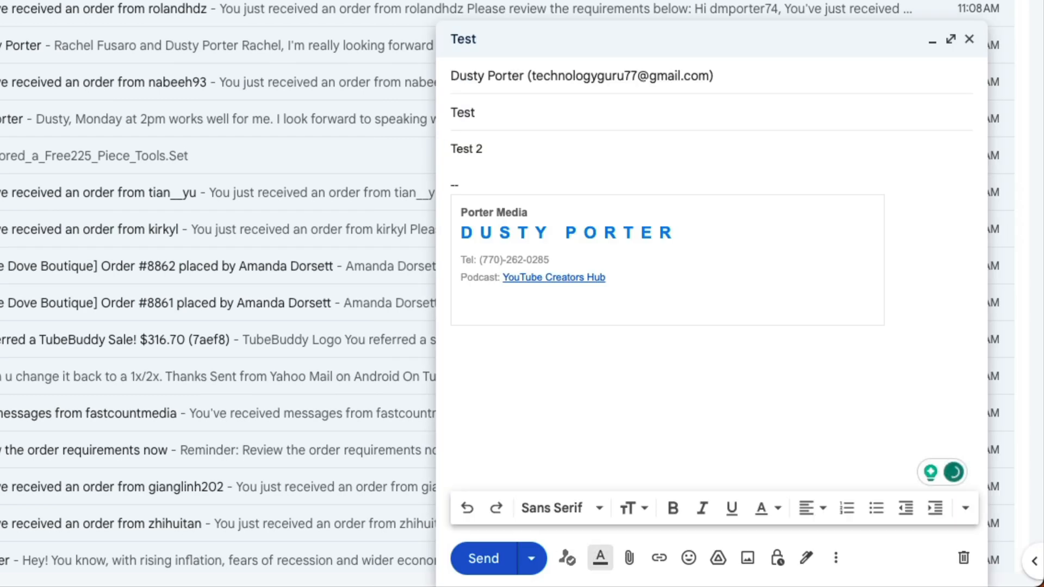
{"action": "mouse_move", "coordinate": [565, 167]}
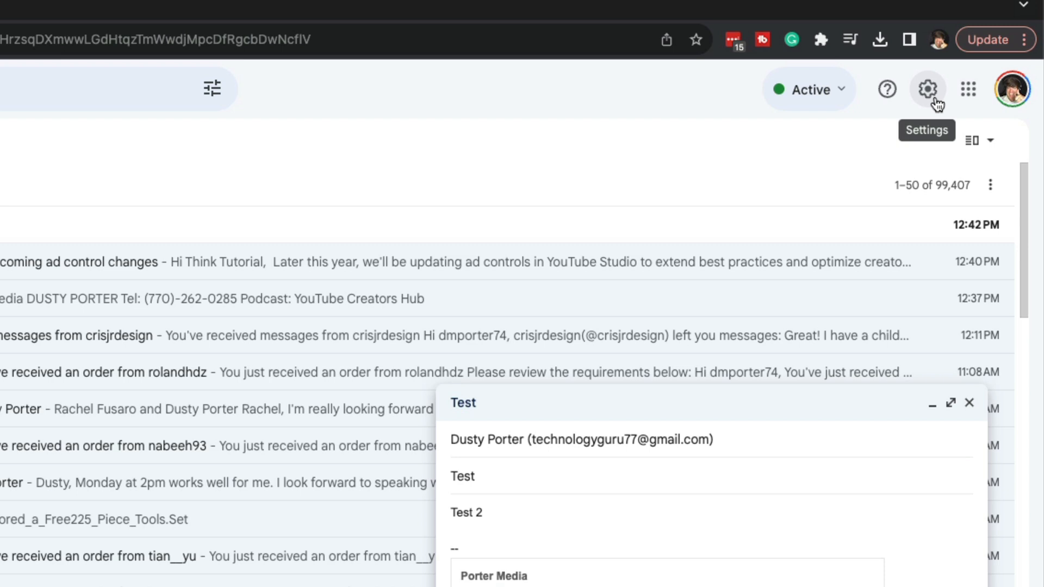
Close the recovered draft and reach the full General settings page showing Undo Send
{"action": "left_click", "coordinate": [926, 88]}
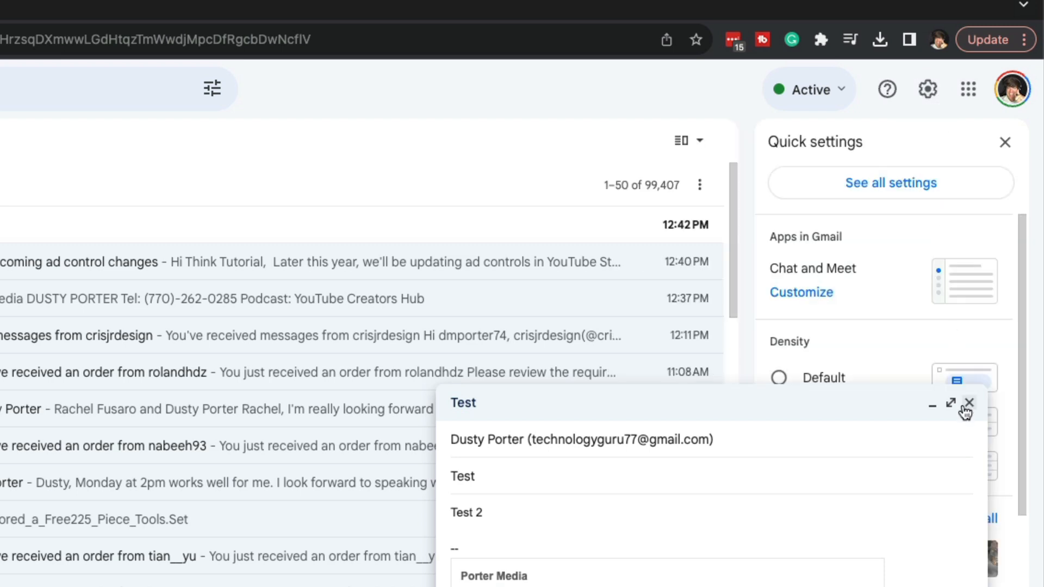
{"action": "left_click", "coordinate": [971, 402]}
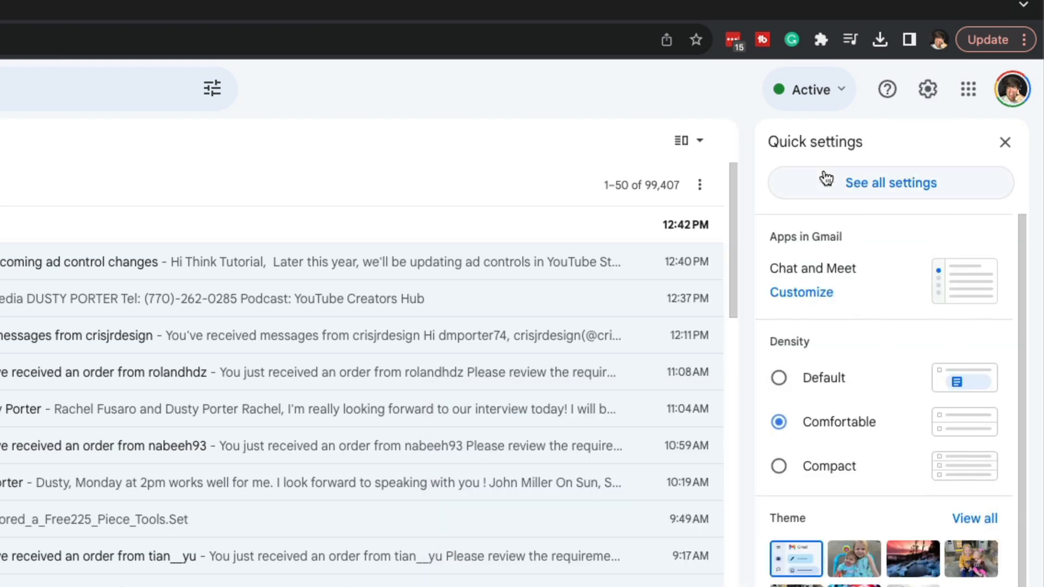
{"action": "left_click", "coordinate": [890, 182]}
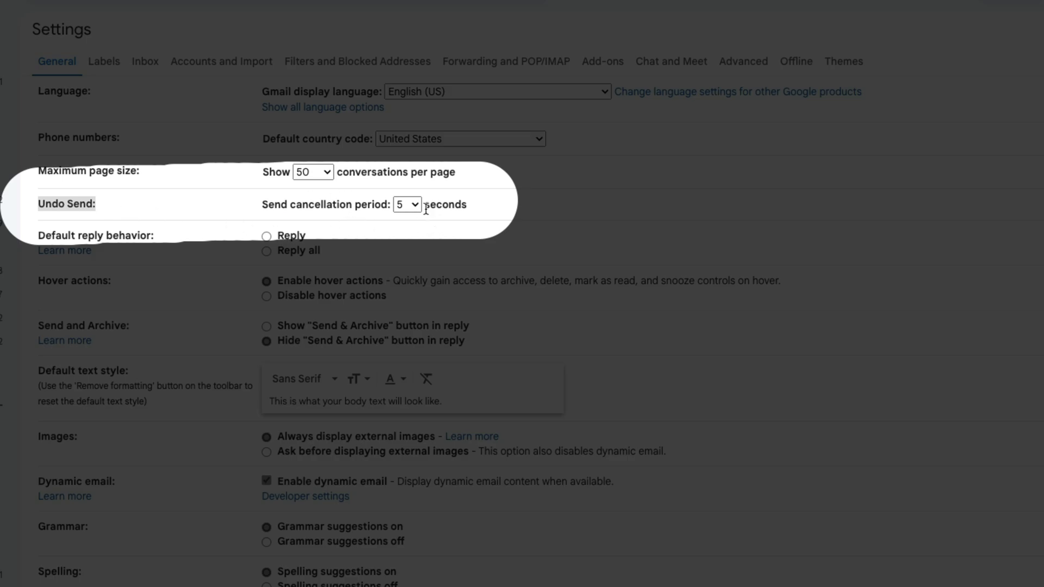
Set the Send cancellation period to 30 seconds in General settings
{"action": "left_click", "coordinate": [406, 205]}
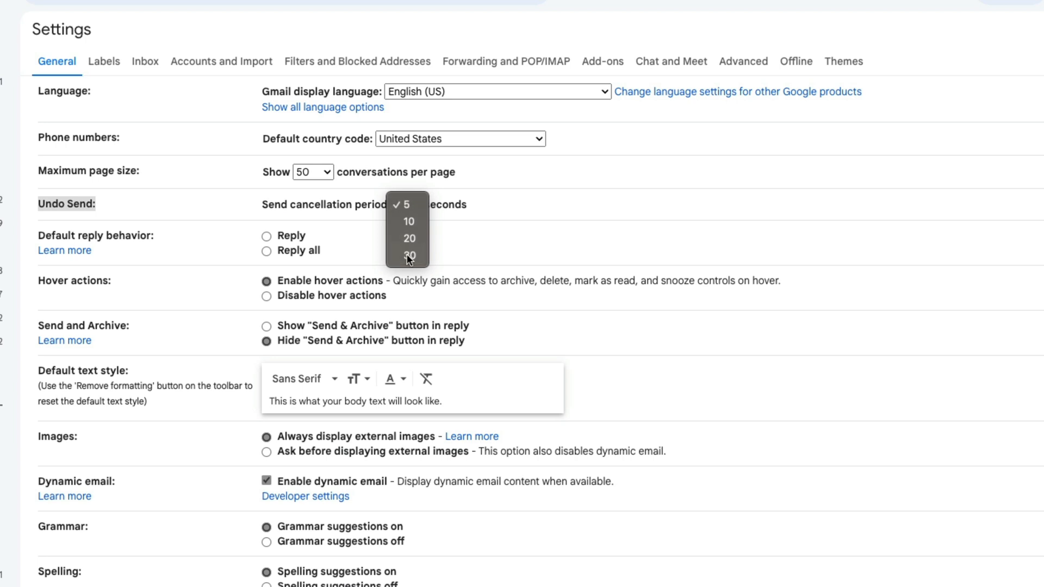
{"action": "left_click", "coordinate": [407, 255]}
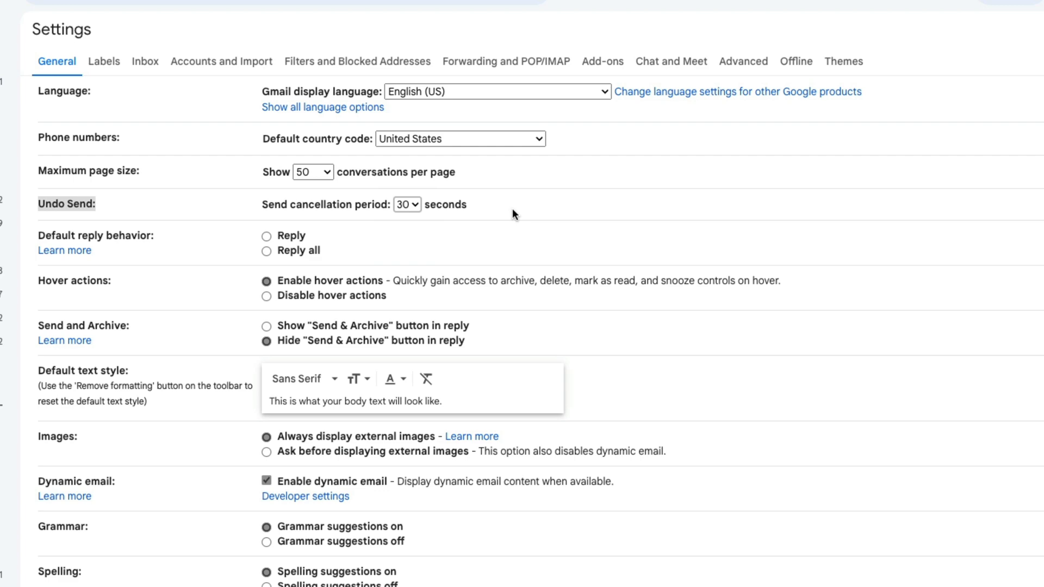
{"action": "mouse_move", "coordinate": [595, 271]}
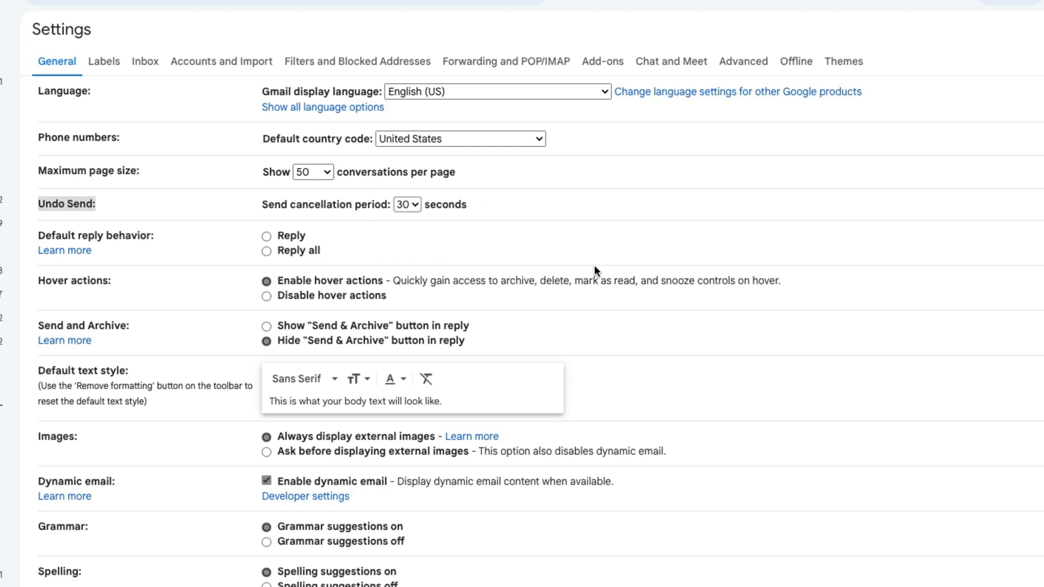
{"action": "scroll", "scroll_direction": "down", "scroll_amount": 3}
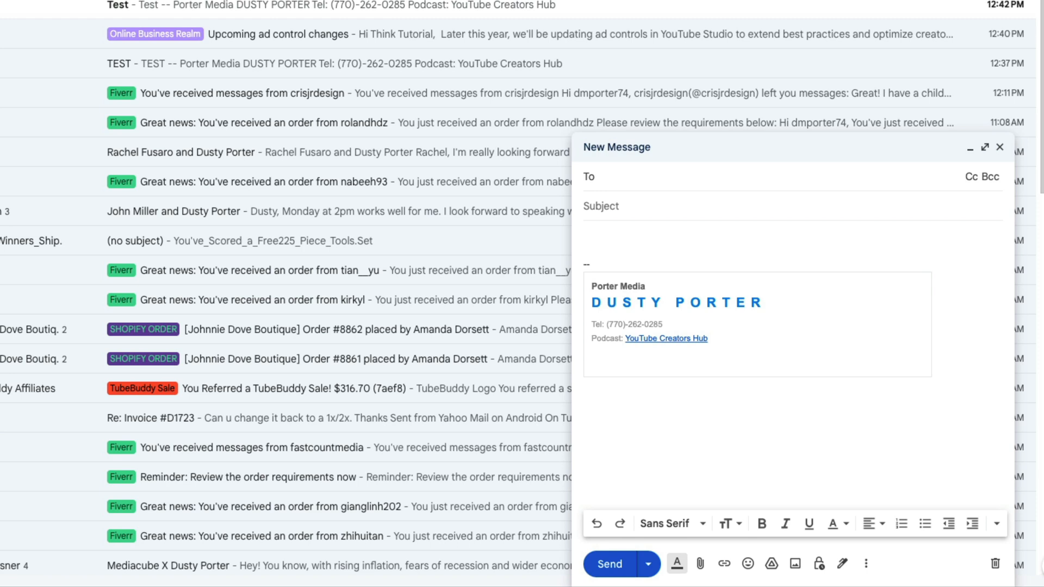
Send the Test message and undo it within the 30-second window, restoring it as an open draft
{"action": "left_click", "coordinate": [608, 564]}
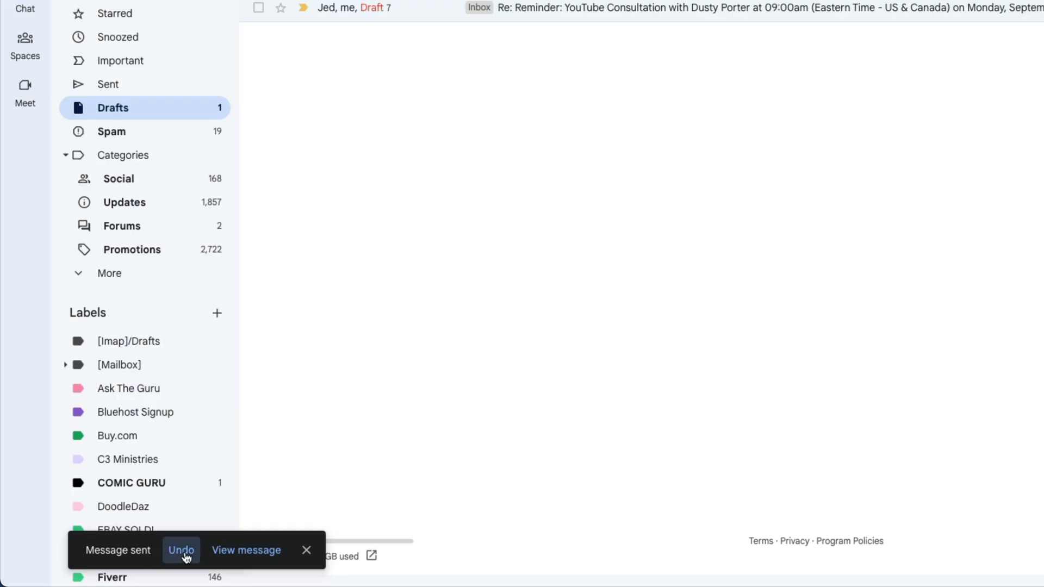
{"action": "left_click", "coordinate": [180, 550]}
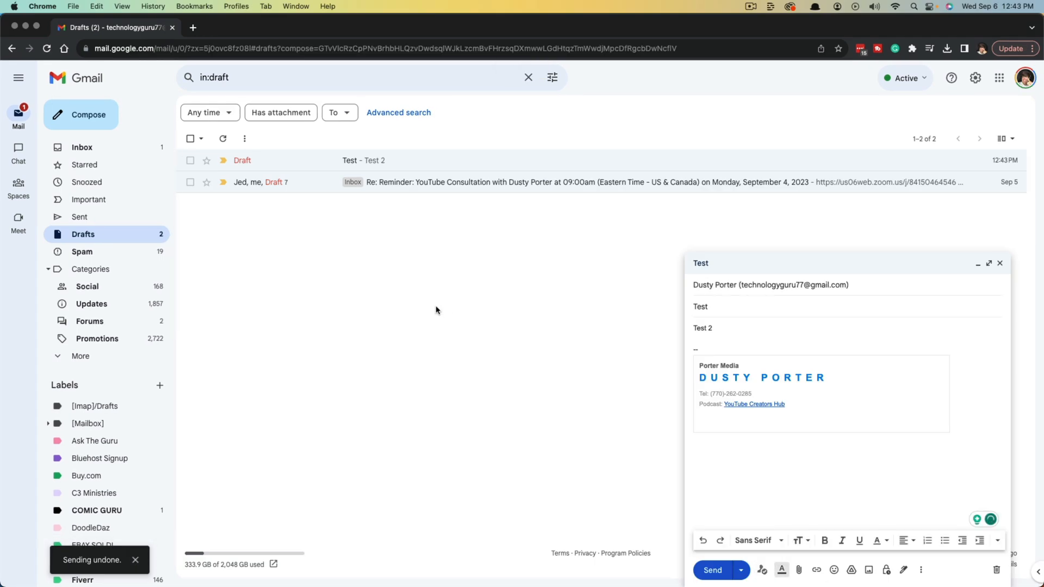
{"action": "mouse_move", "coordinate": [792, 319]}
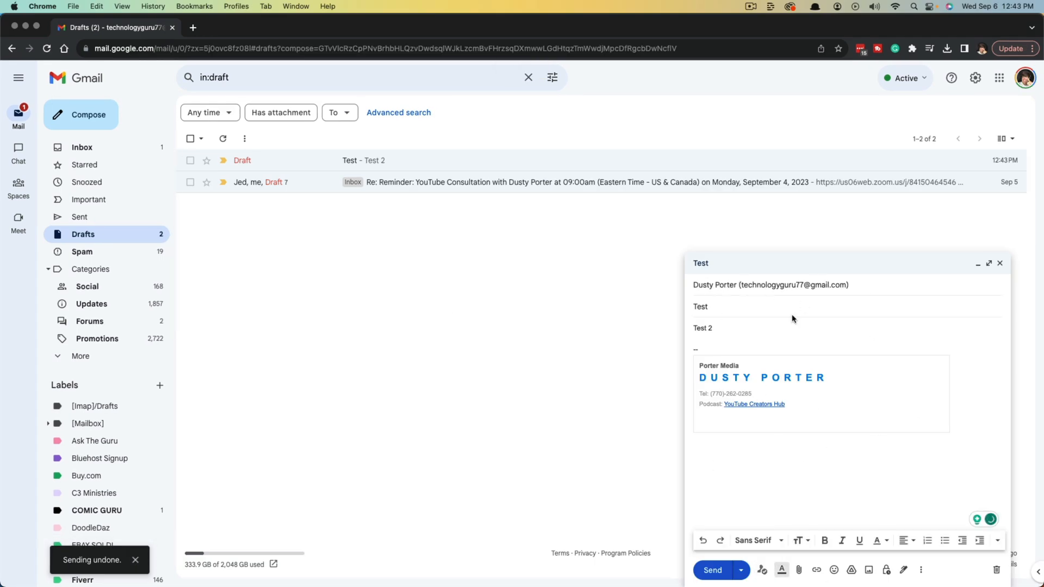